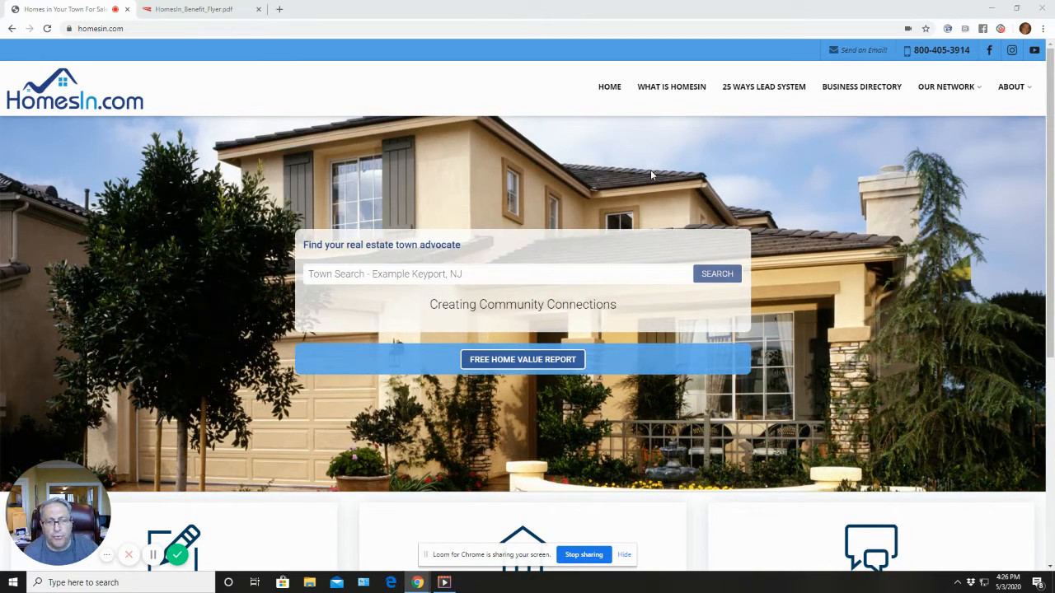
mouse_move(528, 101)
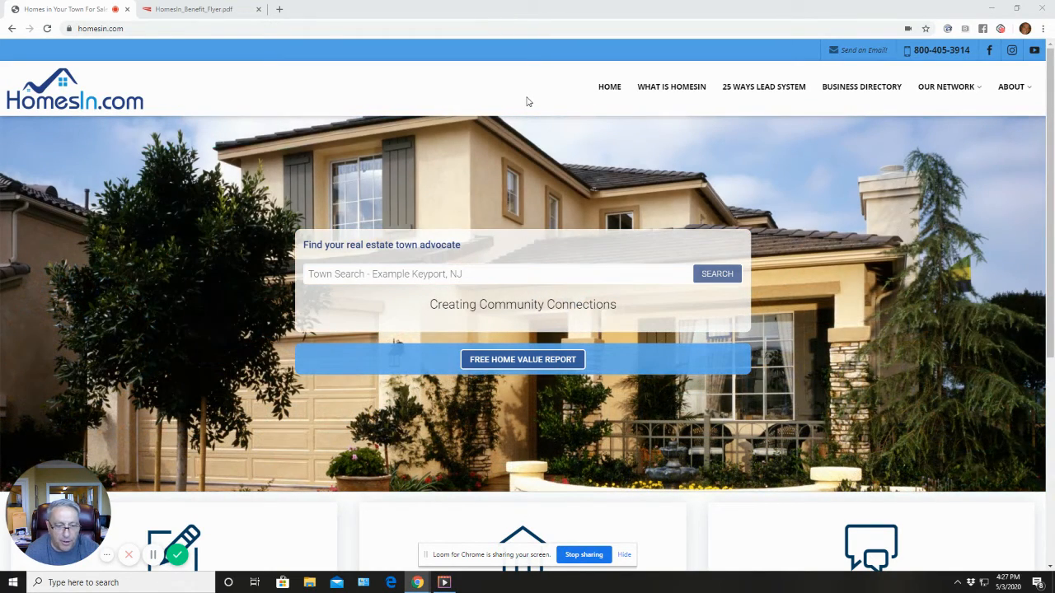
mouse_move(367, 74)
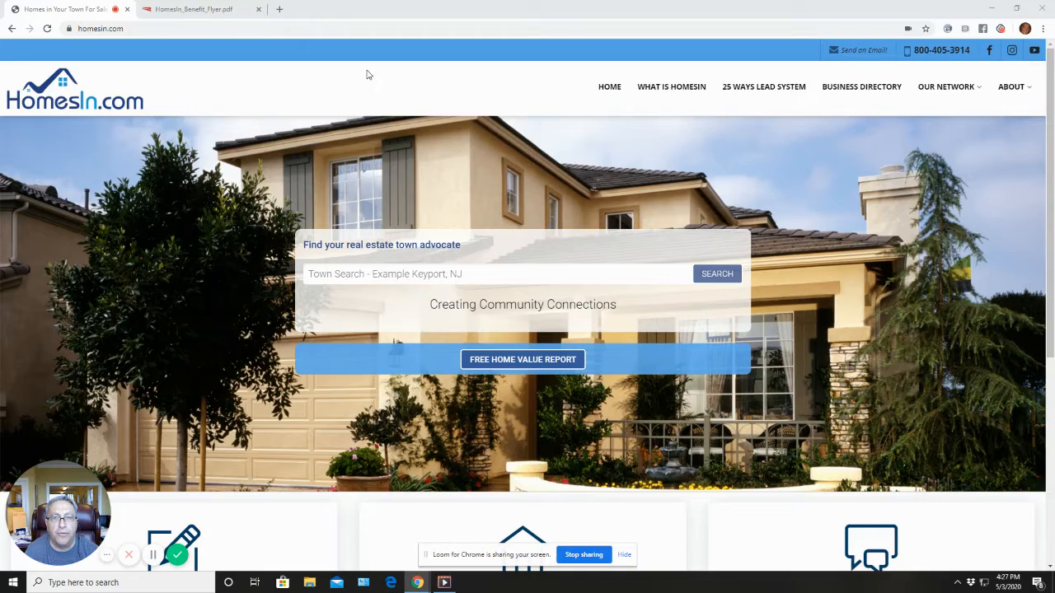
Show page 3 of HomesIn_Benefit_Flyer.pdf, the HomesIn.com For Sale by Owner Service section
left_click(190, 9)
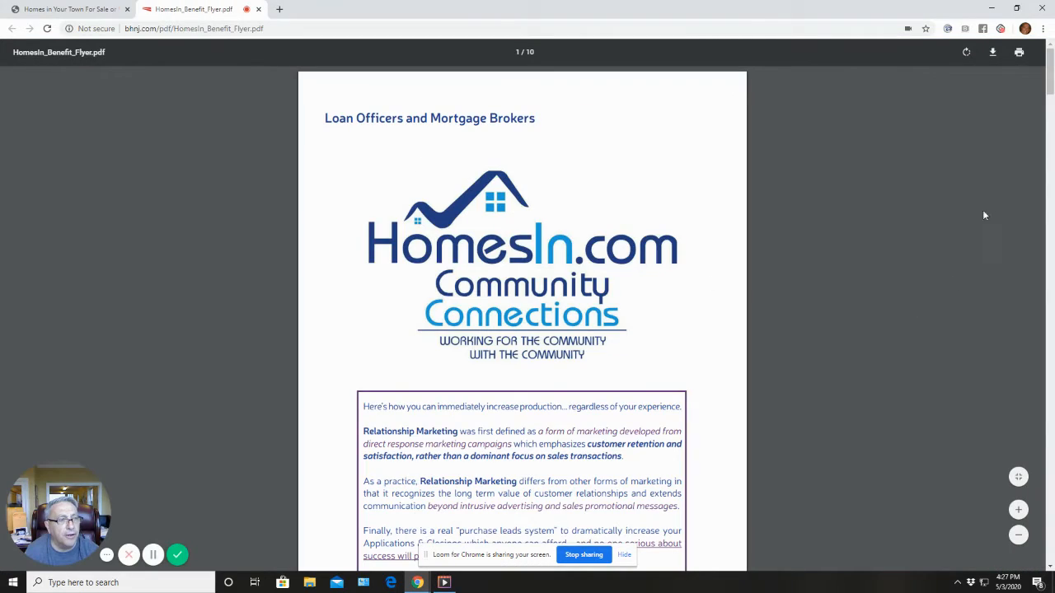
scroll("down", 3)
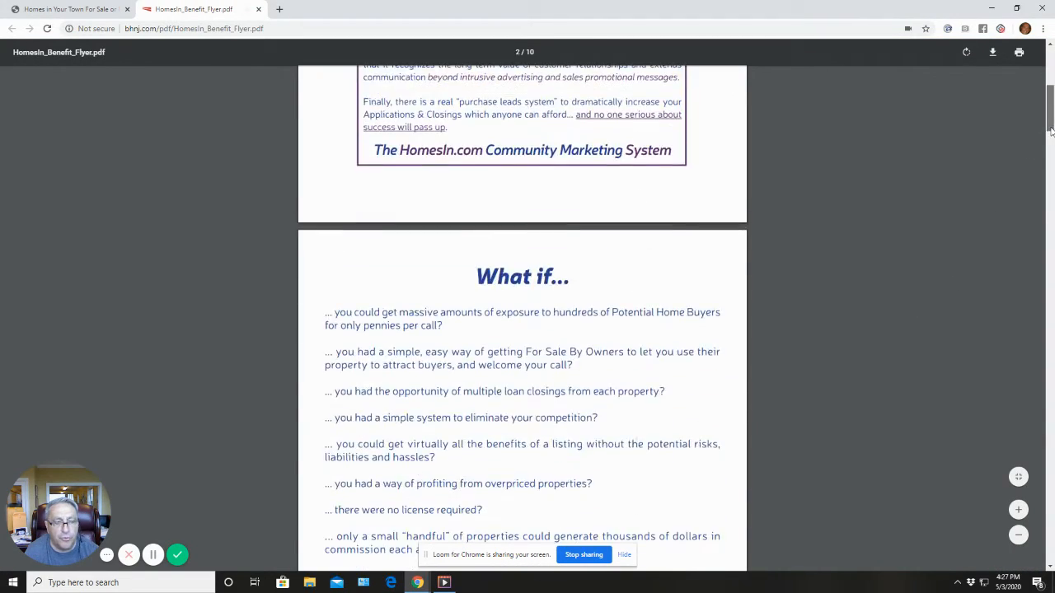
scroll("down", 3)
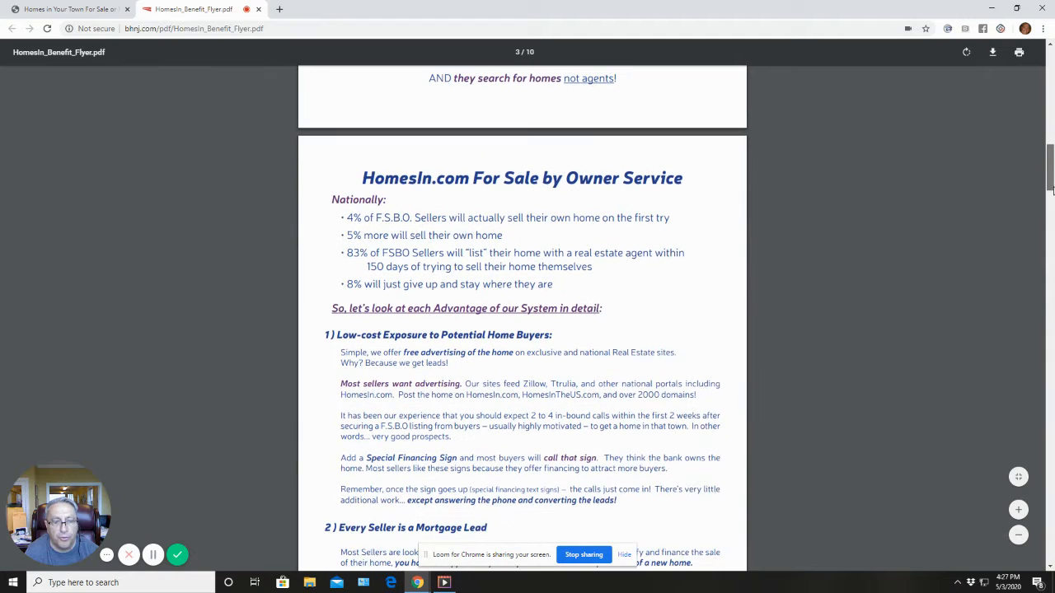
scroll("down", 3)
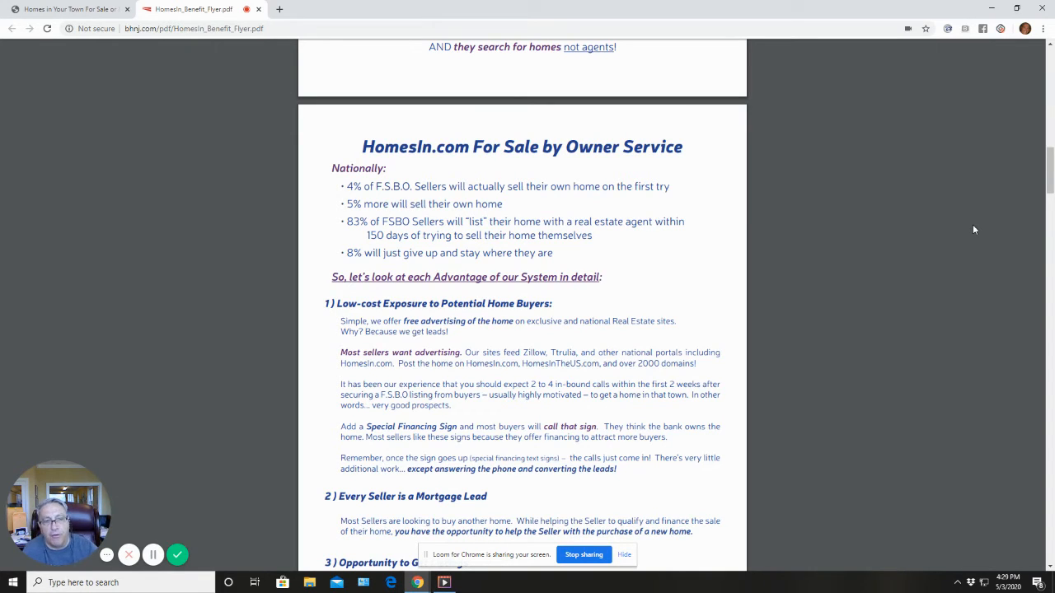
Scroll past the open house checklist to reach the sign-in sheet pages
scroll("down", 3)
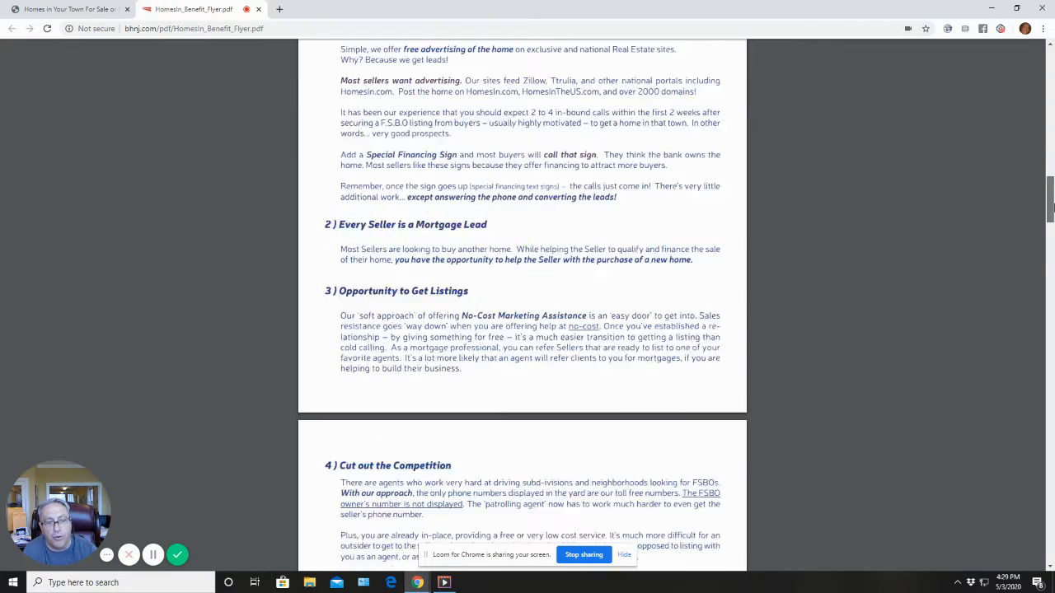
scroll("down", 3)
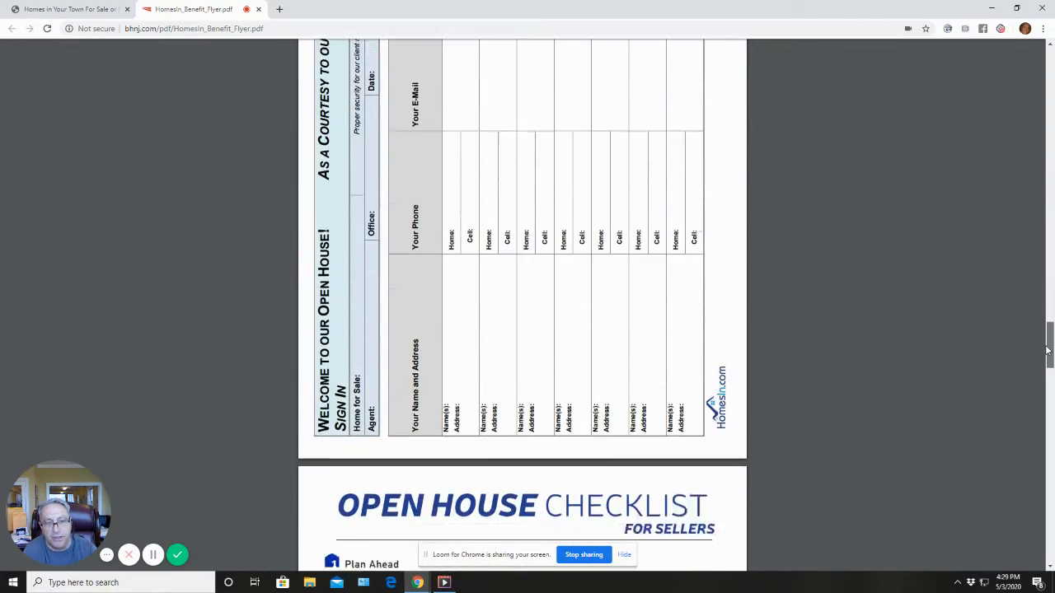
scroll("down", 3)
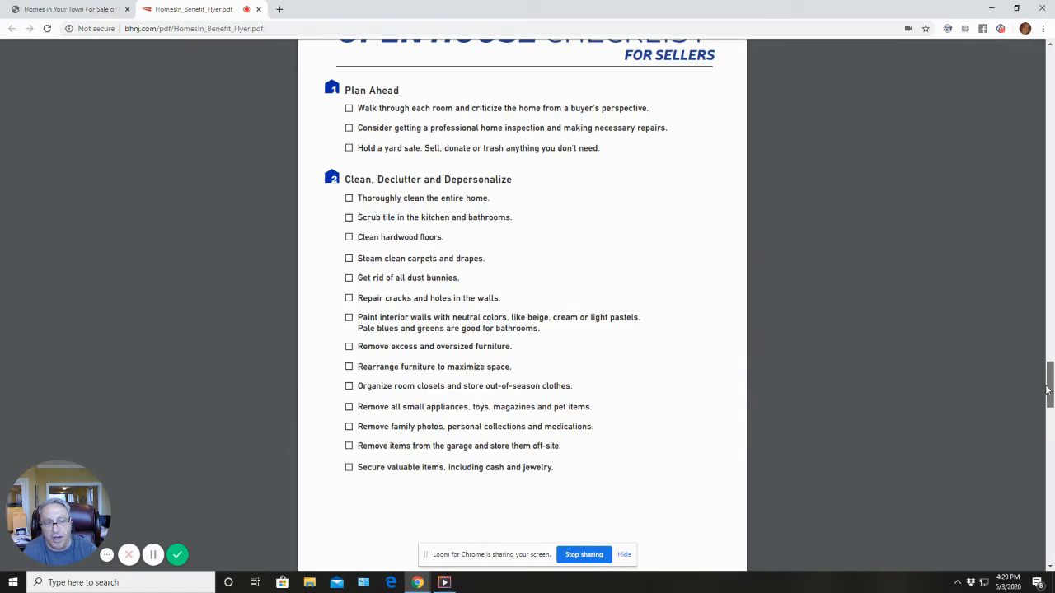
scroll("down", 3)
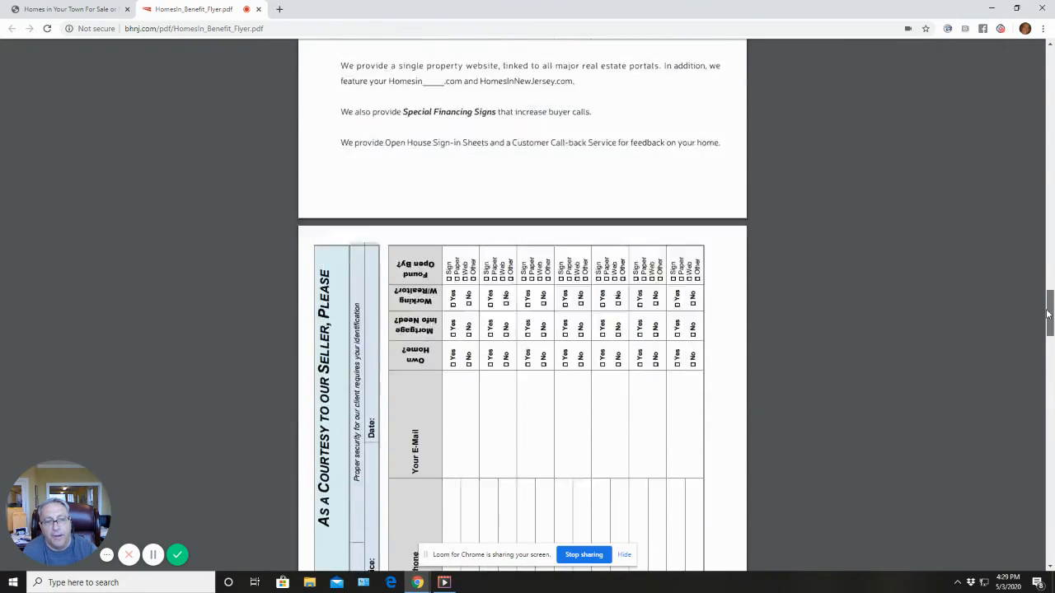